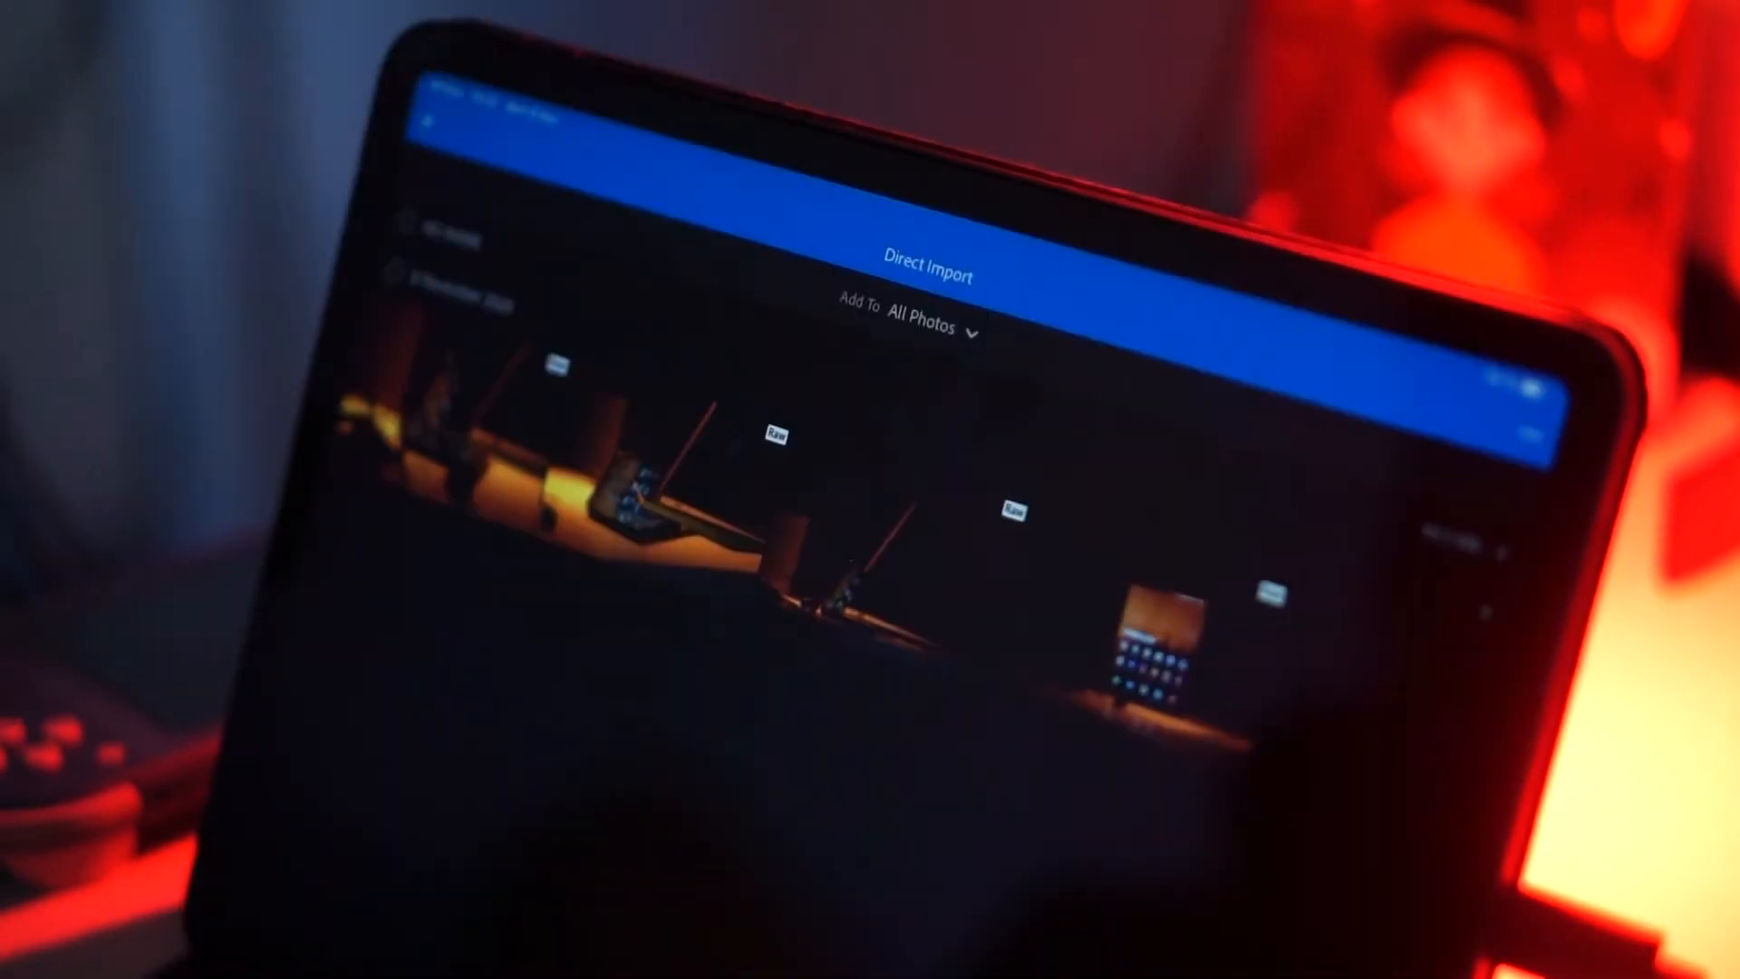
- Select all four imported photos and bring up Export as with file type still JPG
{"action": "left_click", "coordinate": [665, 487]}
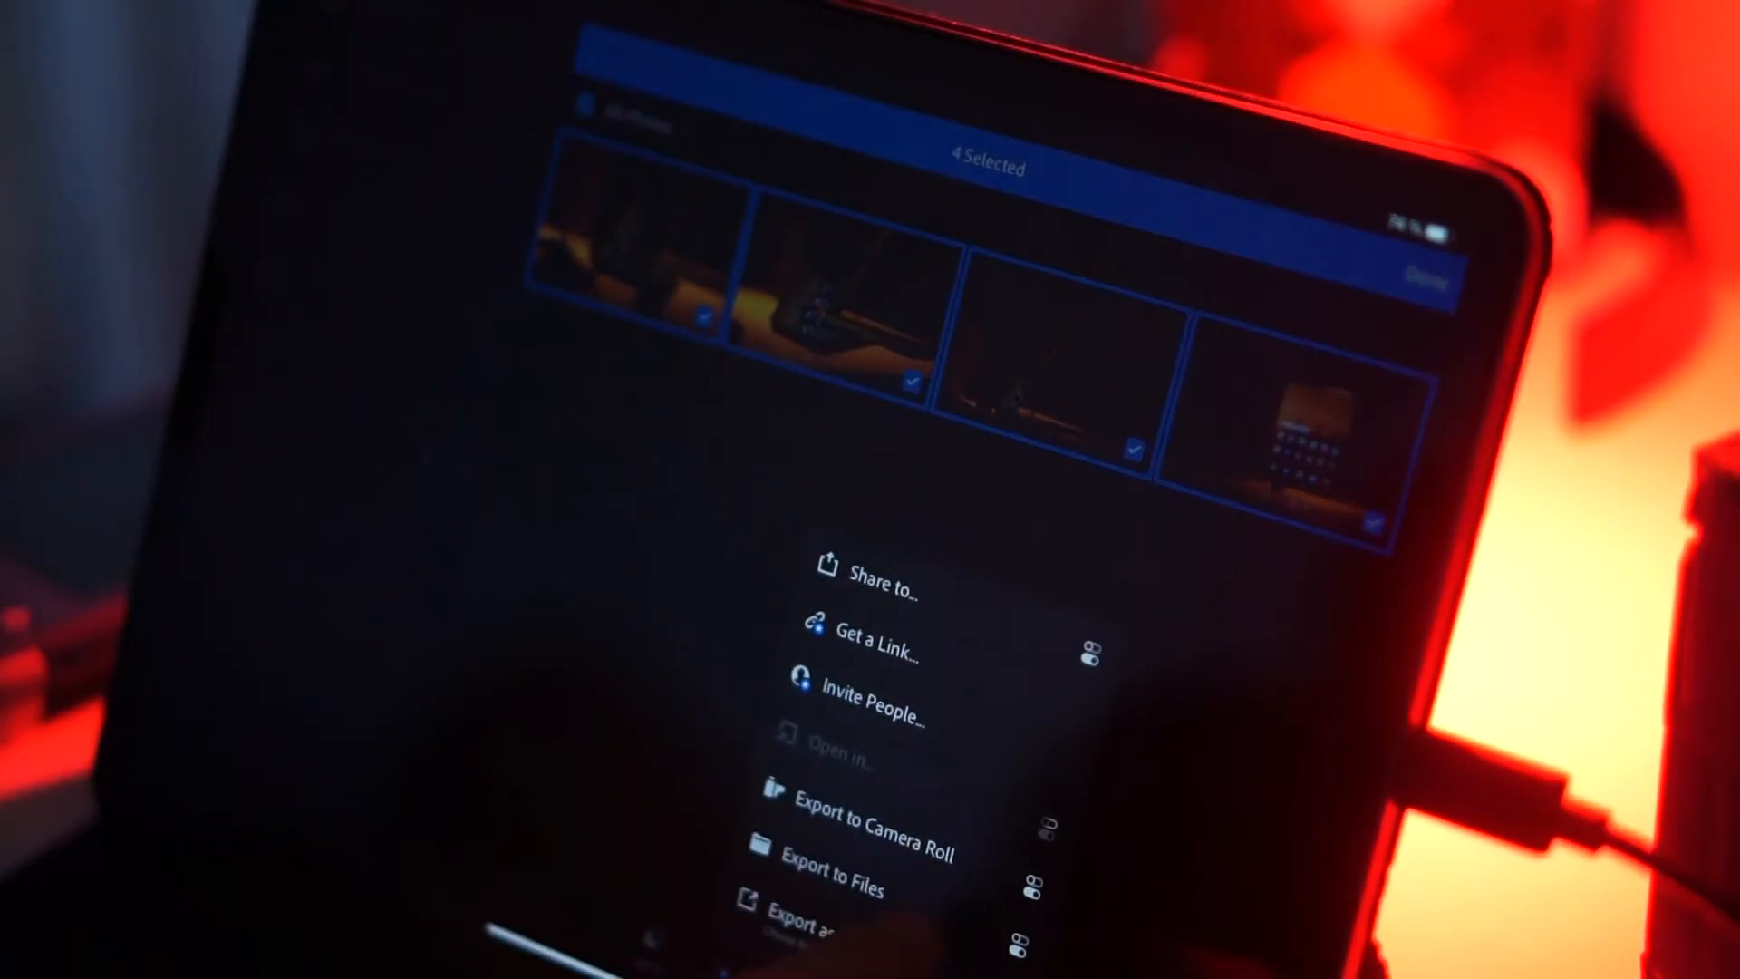
{"action": "left_click", "coordinate": [810, 926]}
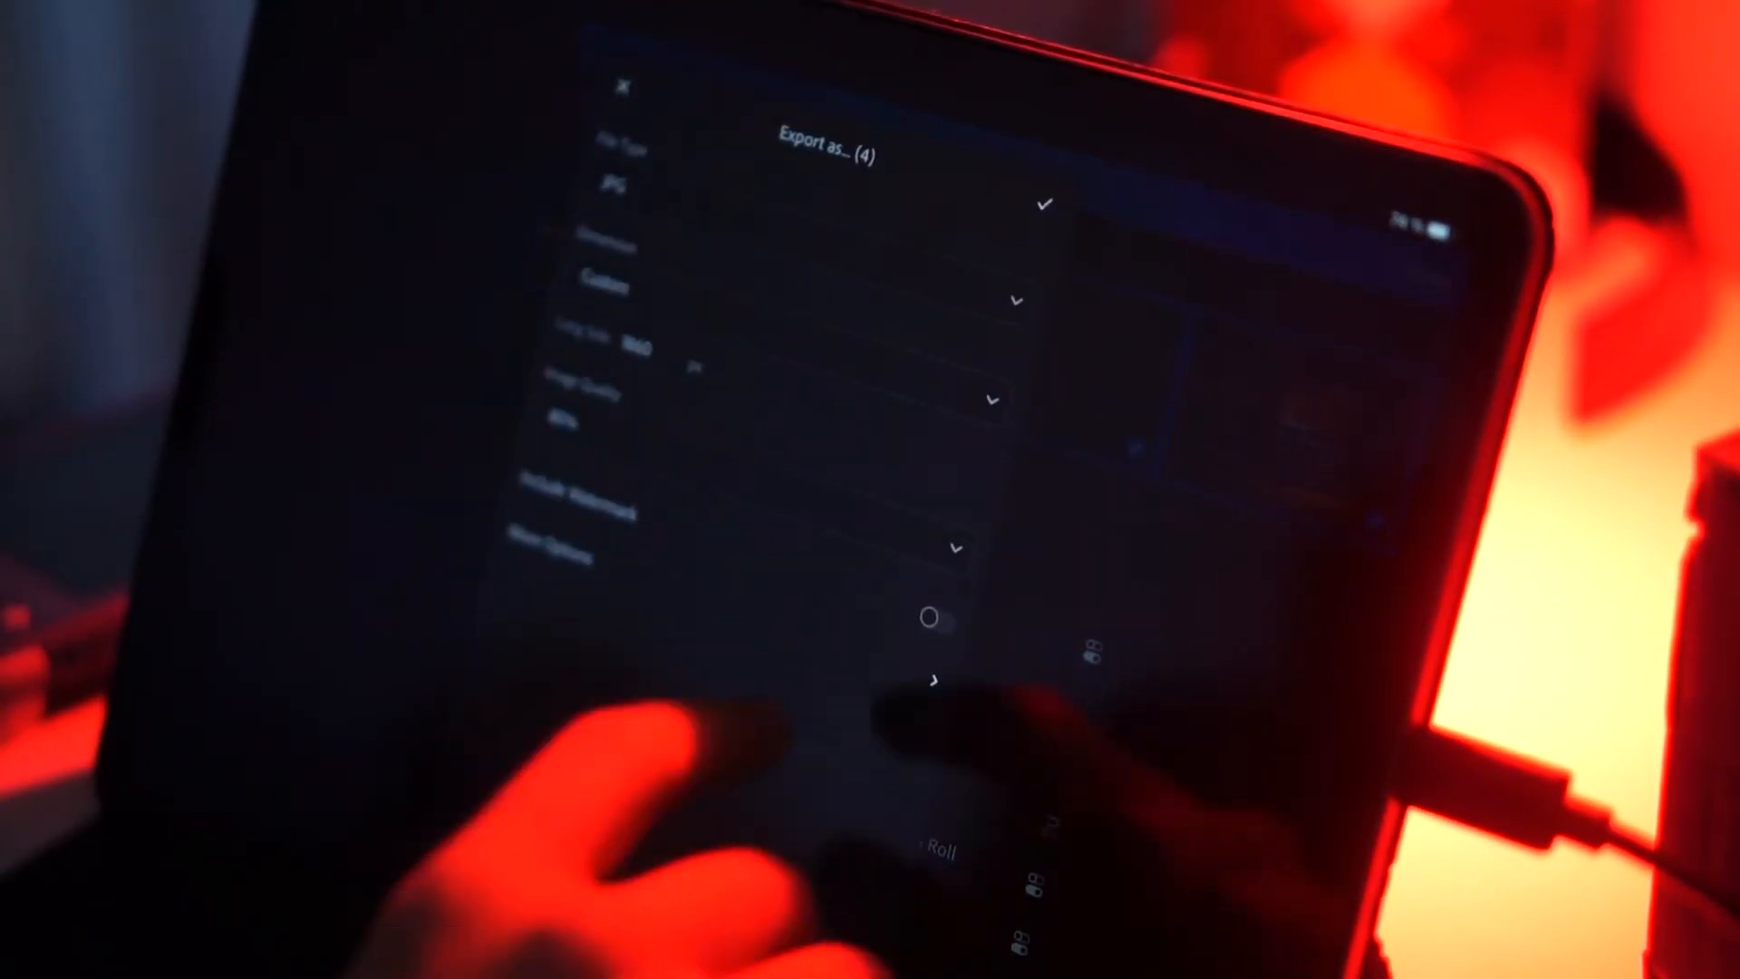